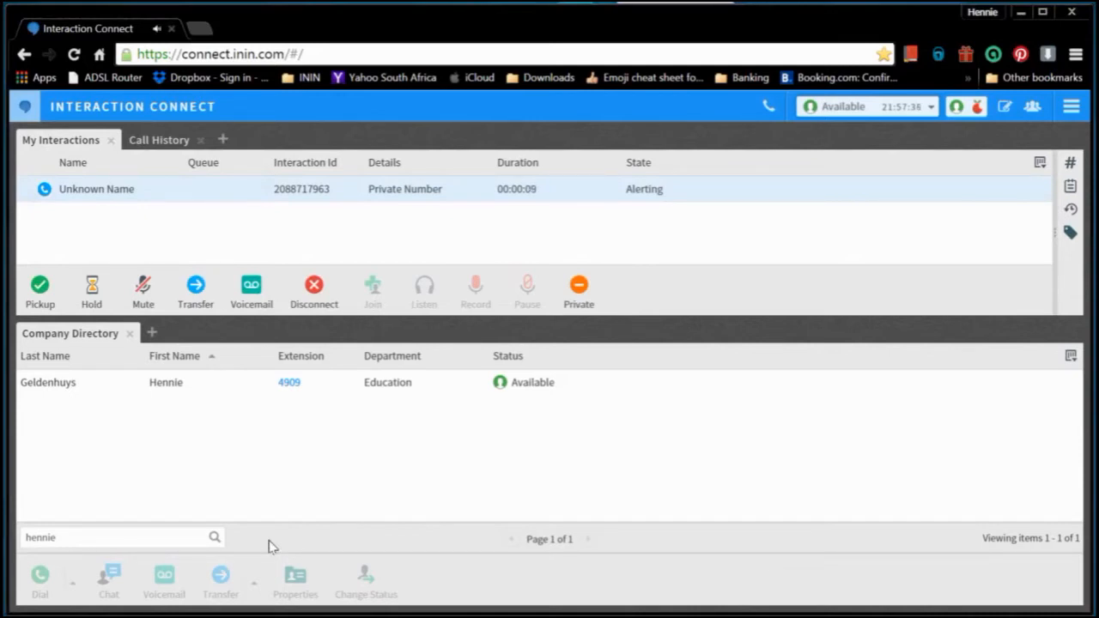
mouse_move(75, 248)
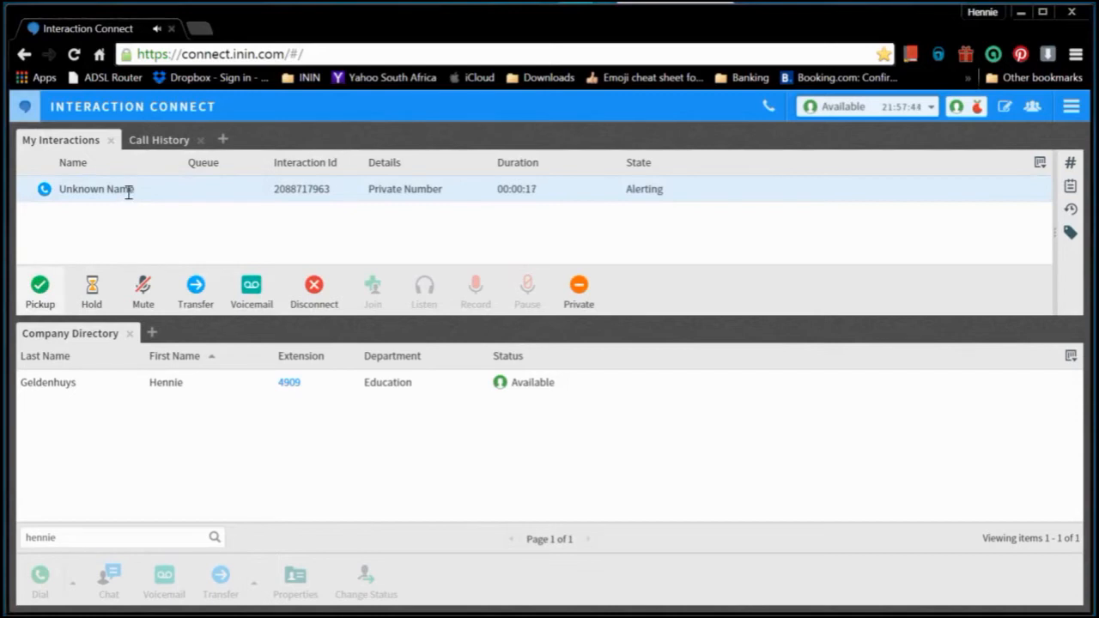
- Pick up the alerting Unknown Name call so it shows as Connected in My Interactions
left_click(39, 288)
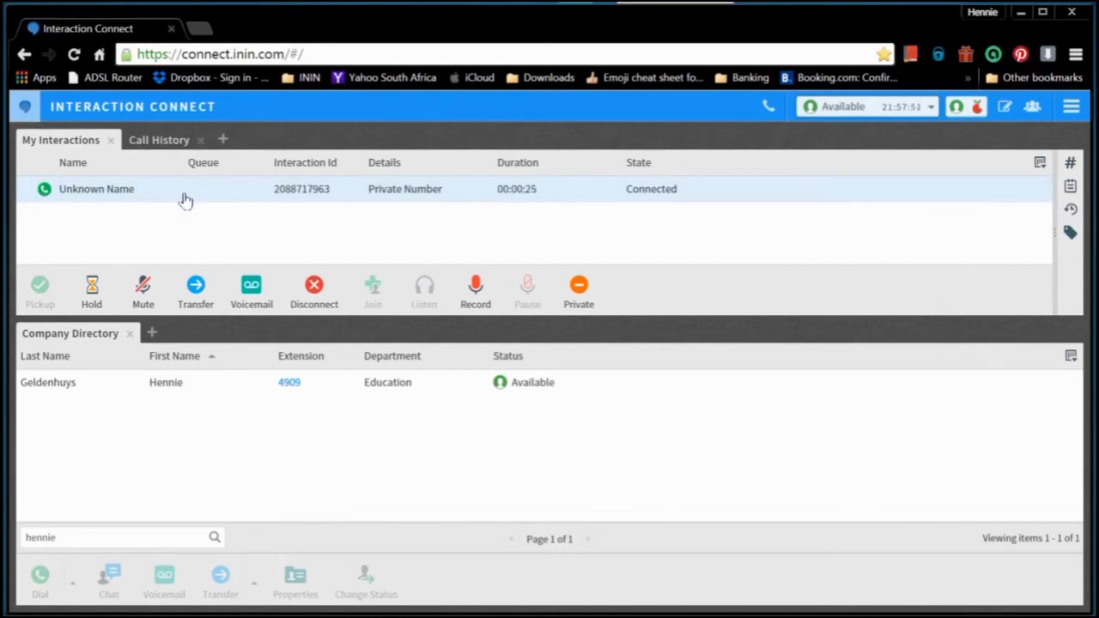
mouse_move(216, 246)
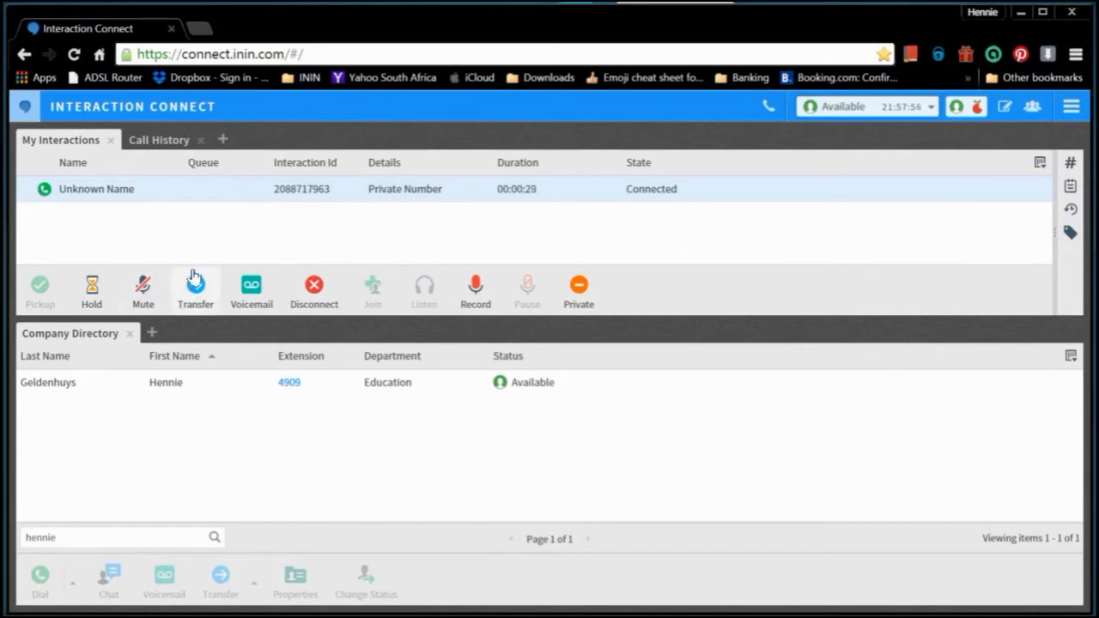
mouse_move(206, 254)
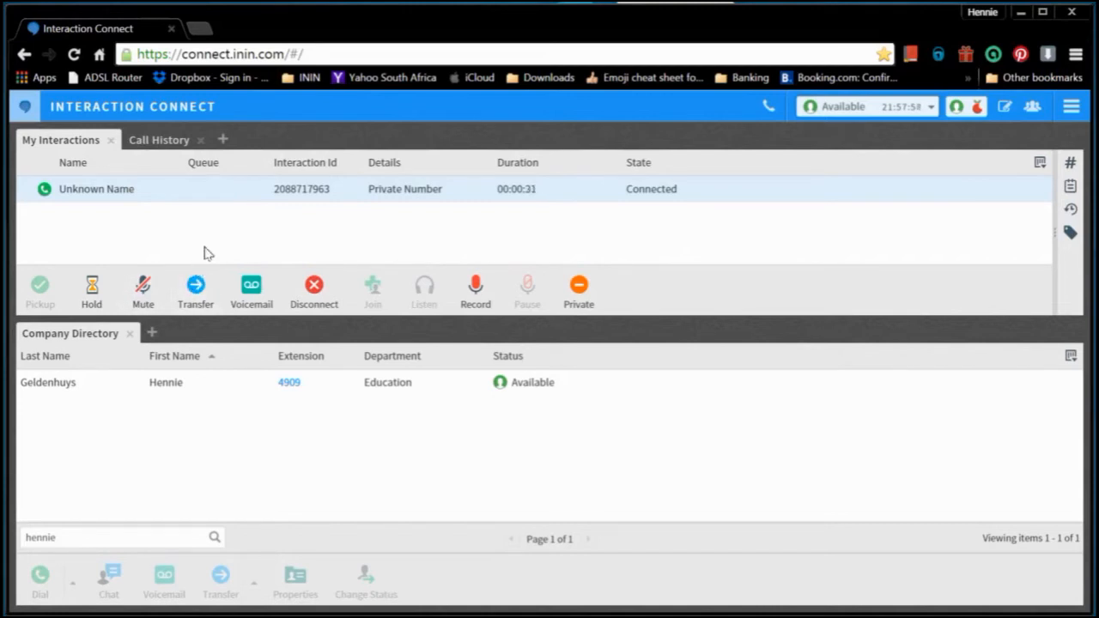